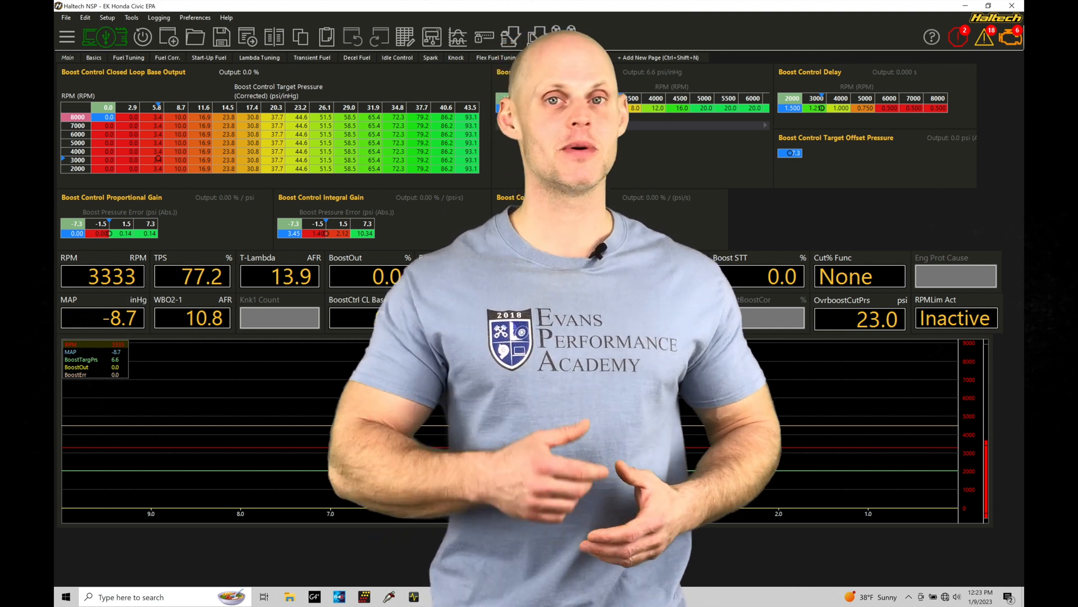
Step: Show the Engine Functions overview on the Main page with the ECU function tree beside it
{"action": "left_click", "coordinate": [551, 57]}
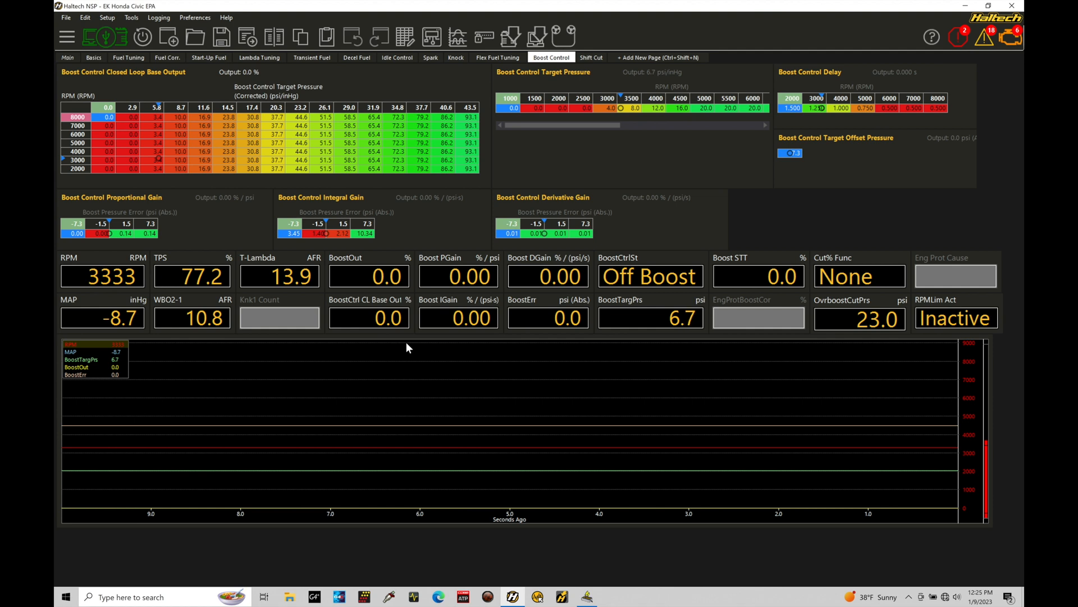
{"action": "mouse_move", "coordinate": [647, 130]}
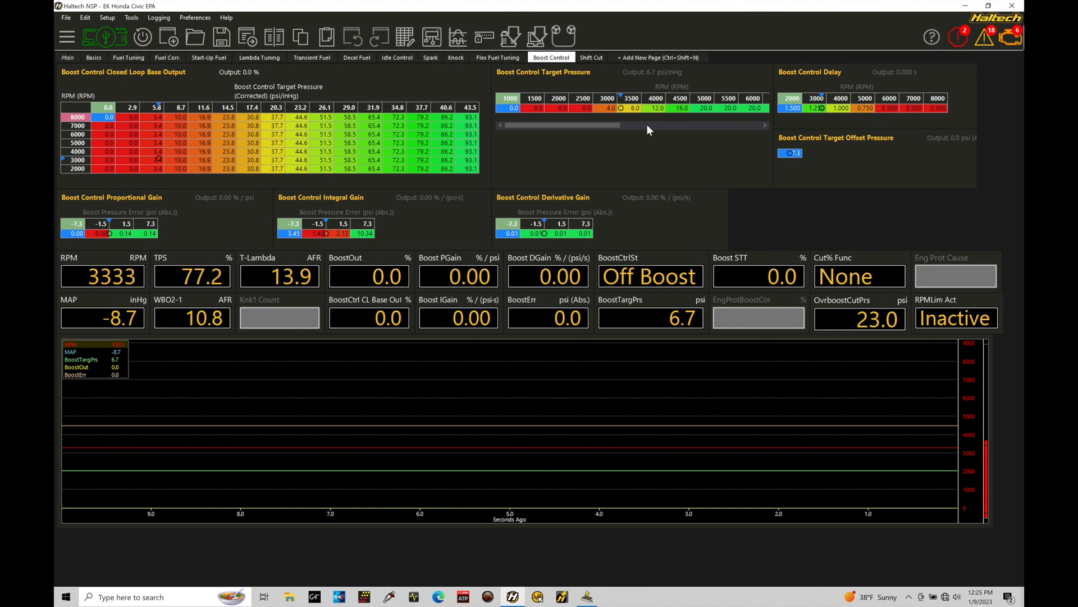
{"action": "mouse_move", "coordinate": [329, 224]}
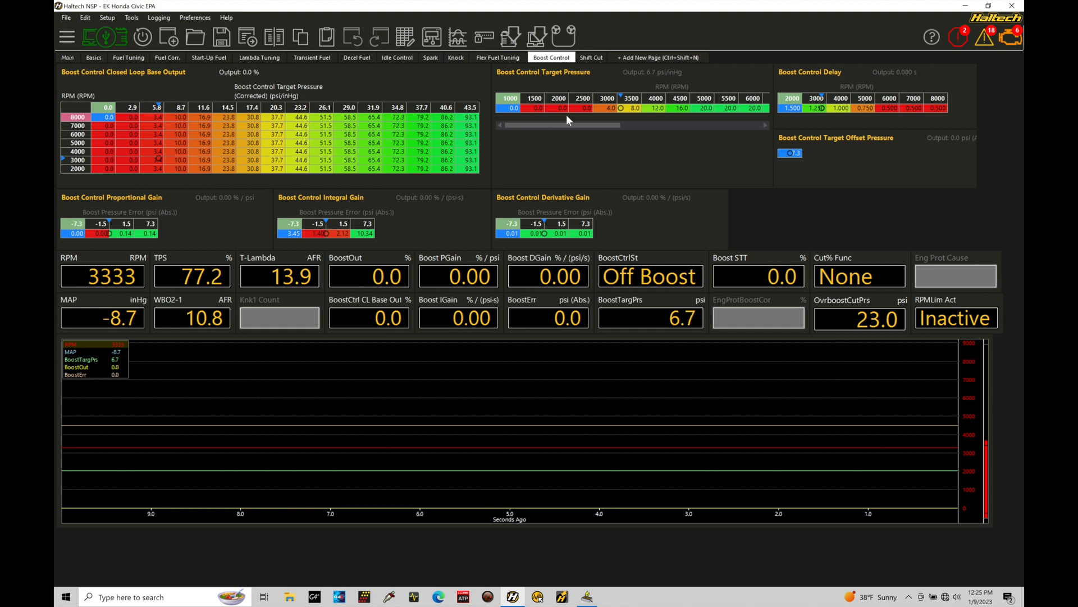
{"action": "mouse_move", "coordinate": [613, 115]}
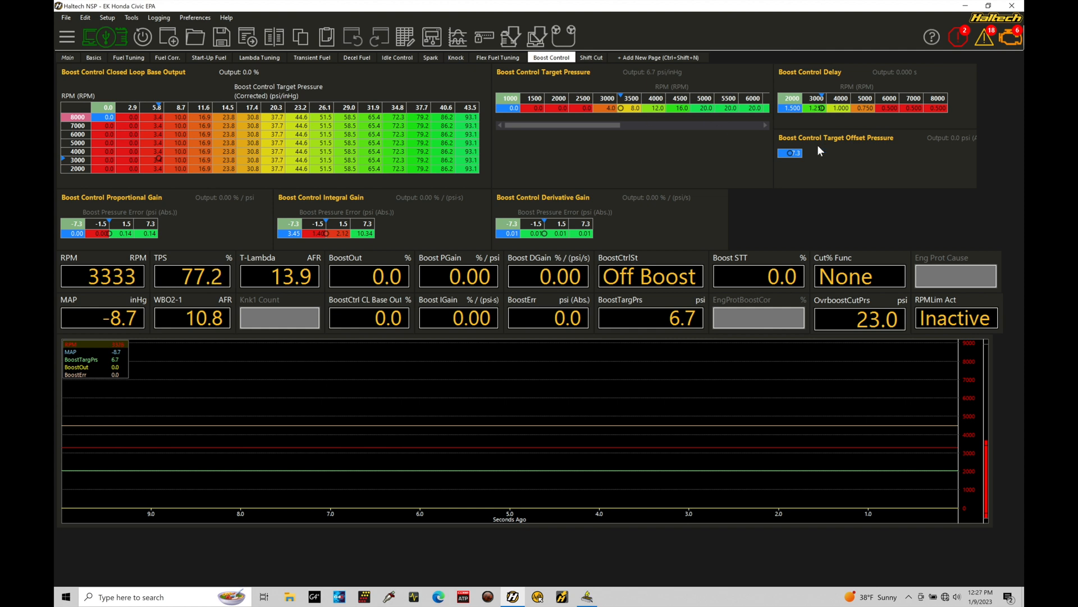
{"action": "mouse_move", "coordinate": [791, 172]}
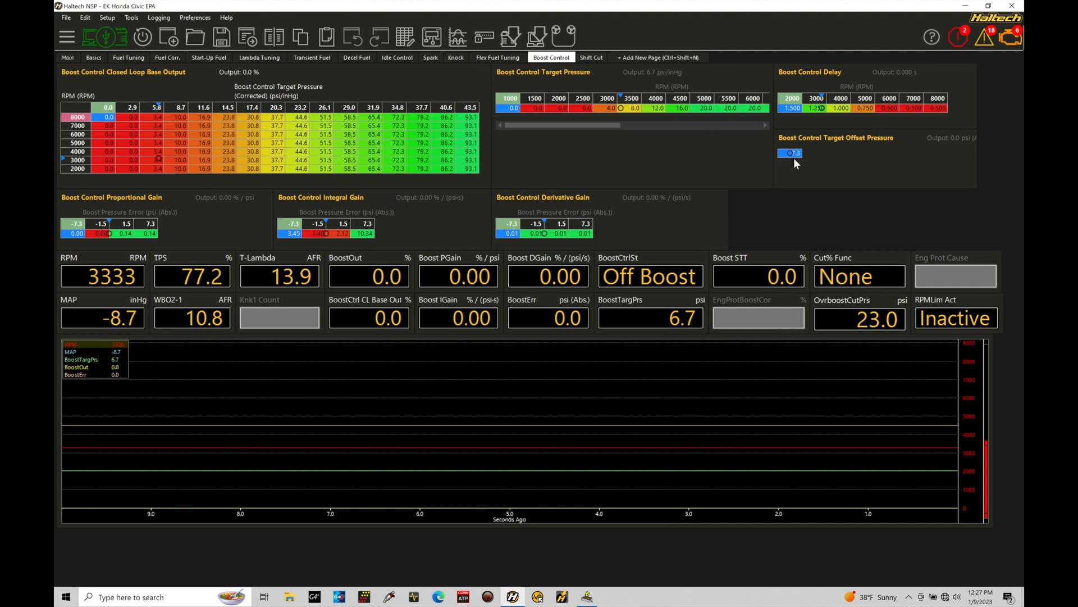
{"action": "mouse_move", "coordinate": [639, 122]}
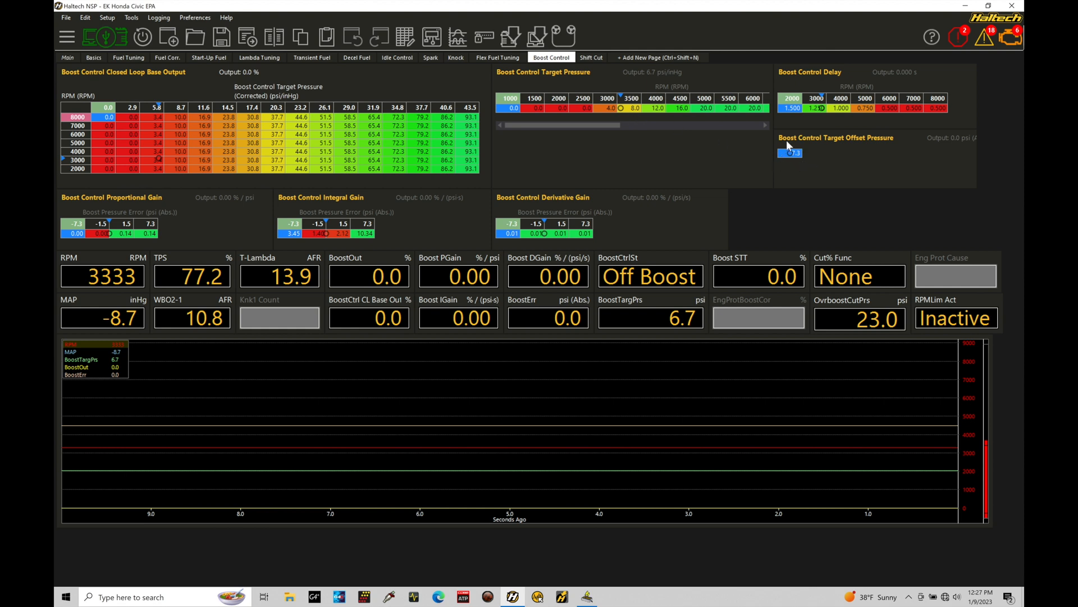
{"action": "mouse_move", "coordinate": [787, 159]}
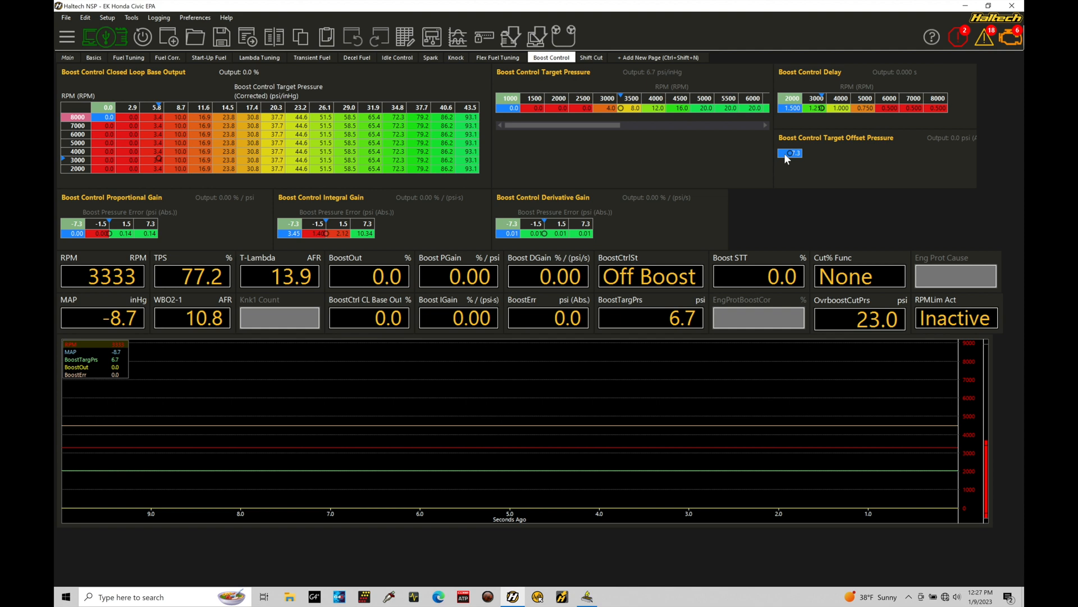
{"action": "mouse_move", "coordinate": [627, 117]}
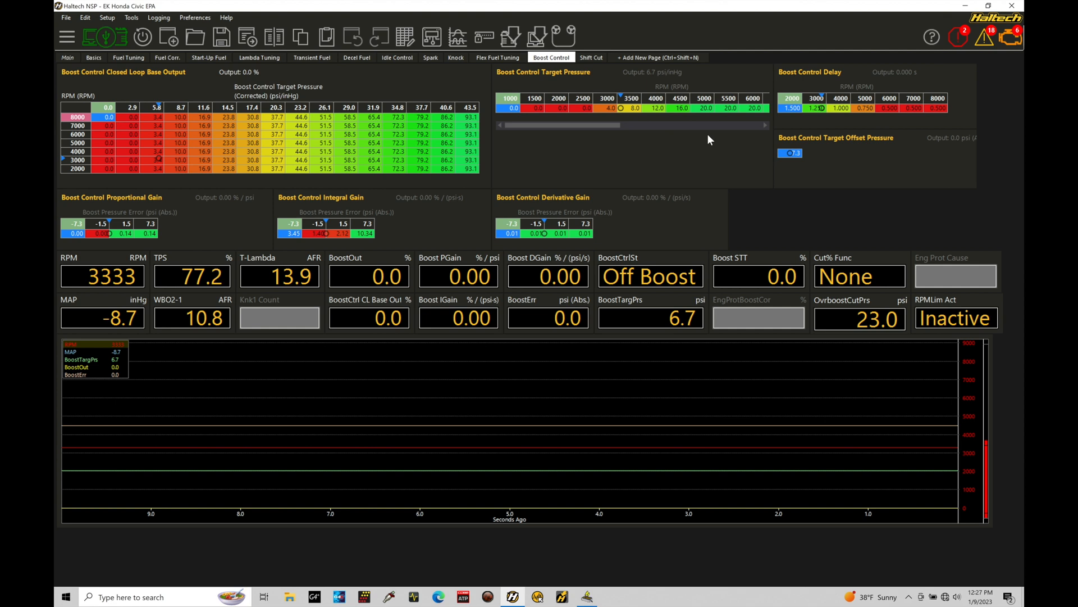
{"action": "mouse_move", "coordinate": [639, 117]}
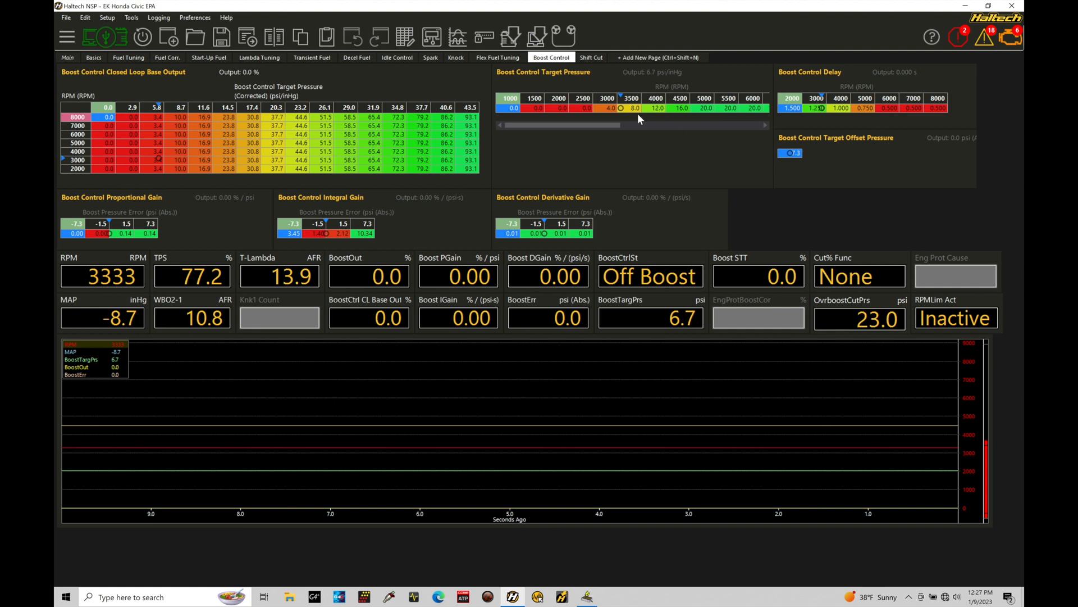
{"action": "mouse_move", "coordinate": [632, 115]}
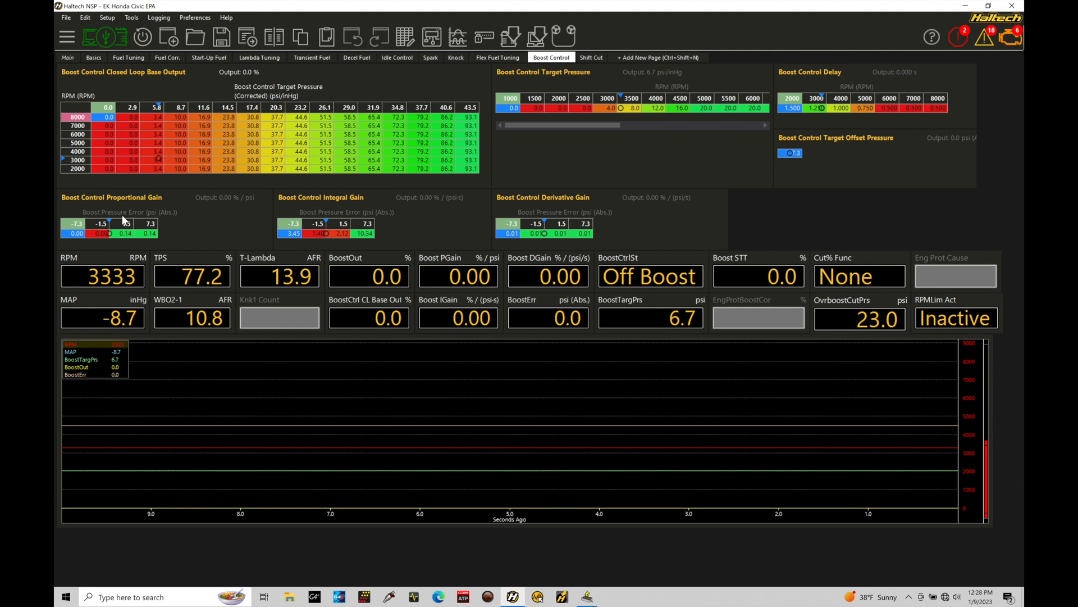
{"action": "mouse_move", "coordinate": [121, 221]}
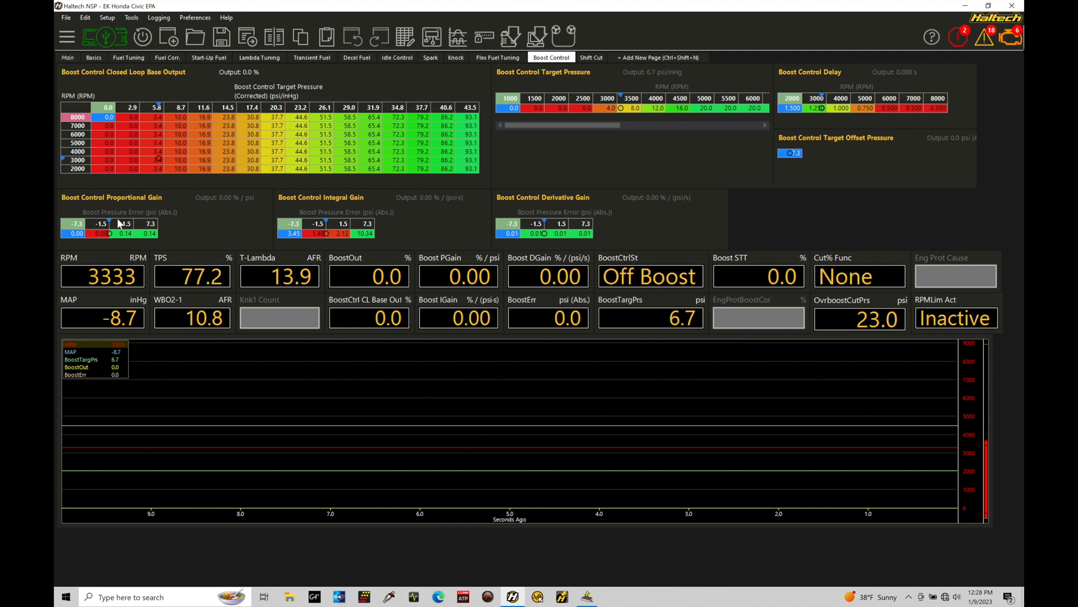
{"action": "mouse_move", "coordinate": [688, 111]}
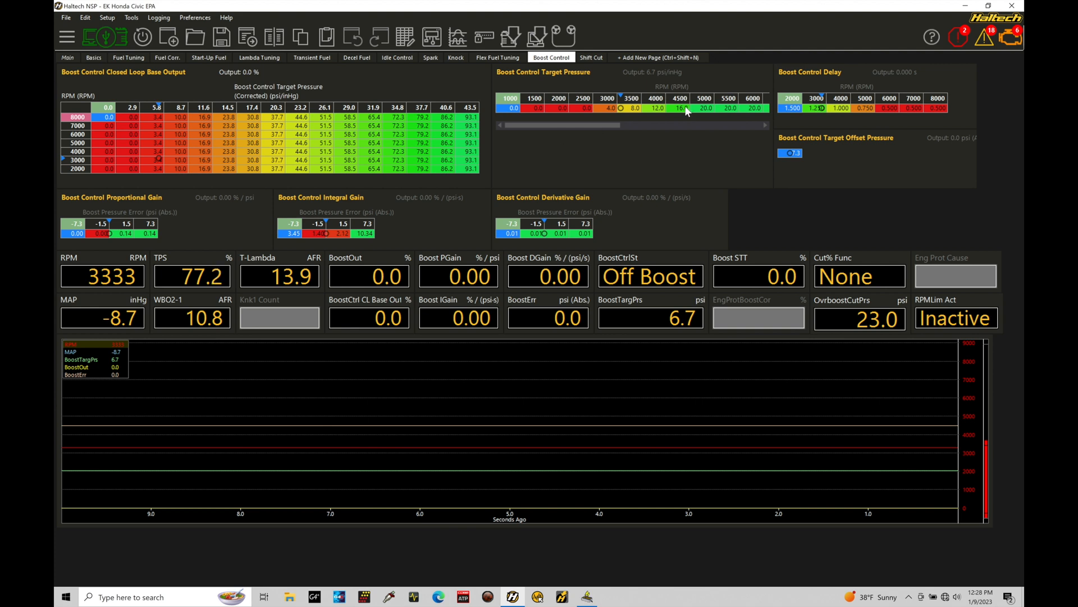
{"action": "mouse_move", "coordinate": [113, 246]}
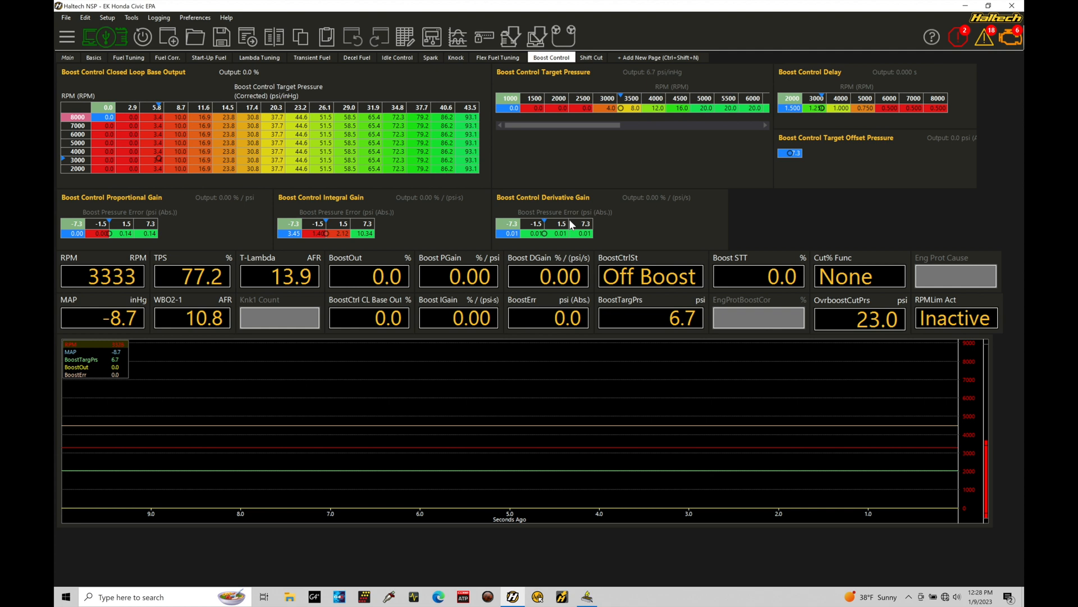
{"action": "mouse_move", "coordinate": [469, 285]}
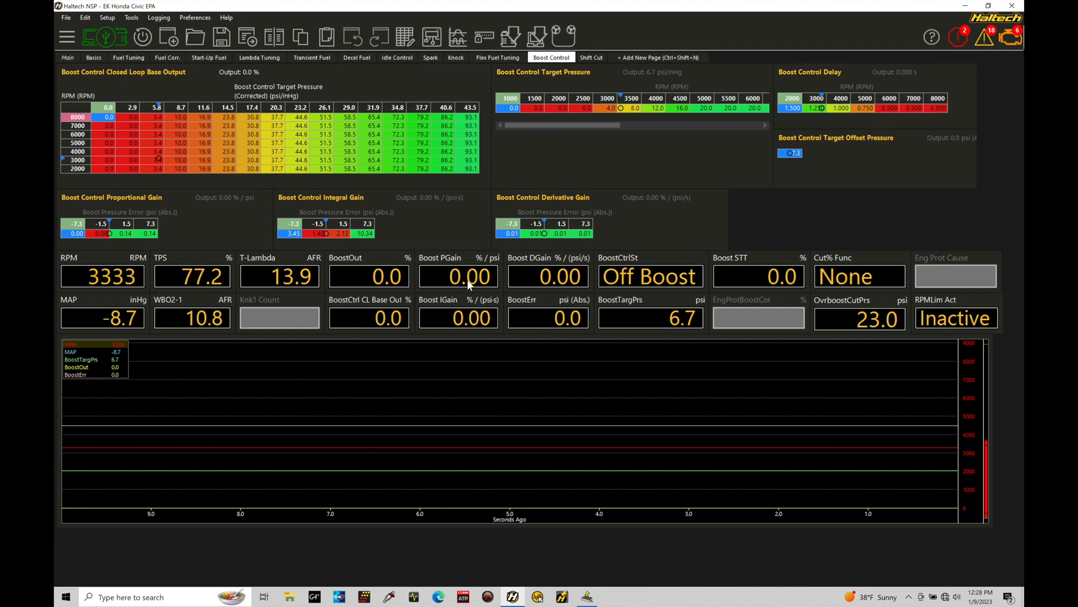
{"action": "mouse_move", "coordinate": [454, 324]}
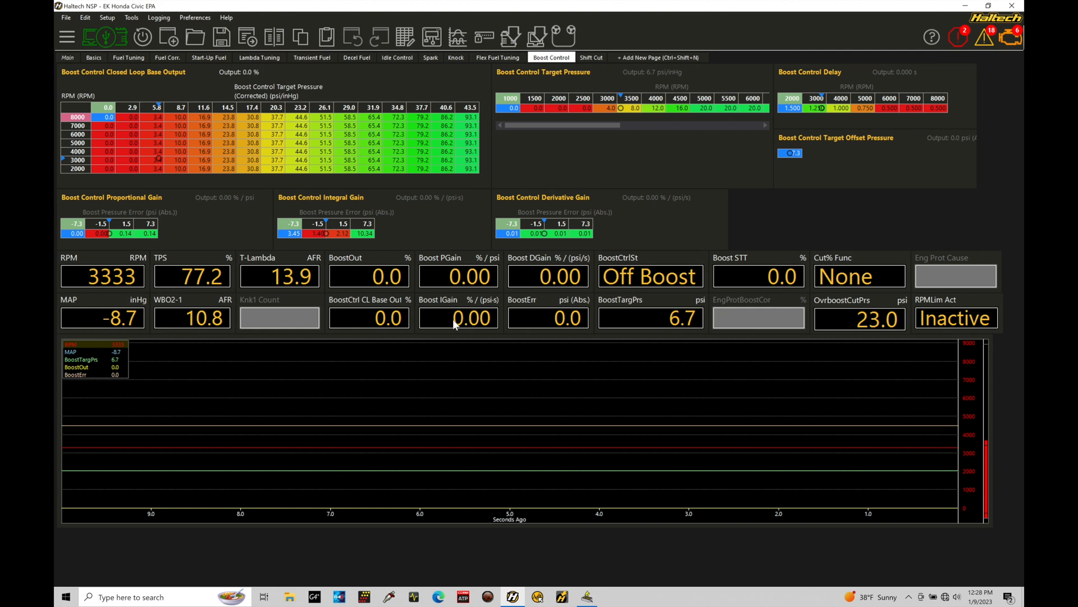
{"action": "mouse_move", "coordinate": [548, 248]}
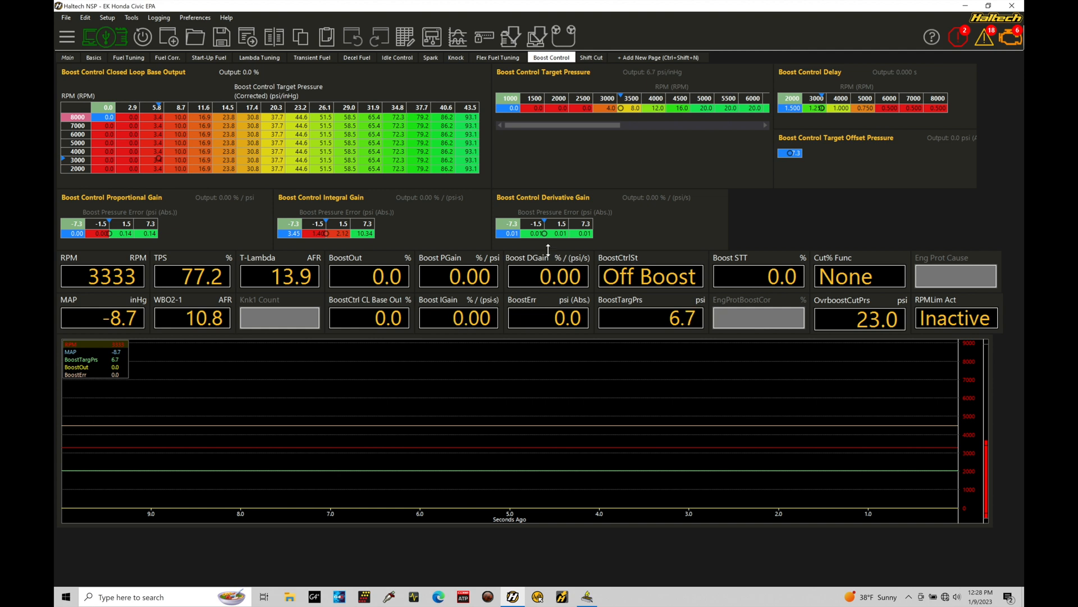
{"action": "mouse_move", "coordinate": [557, 275]}
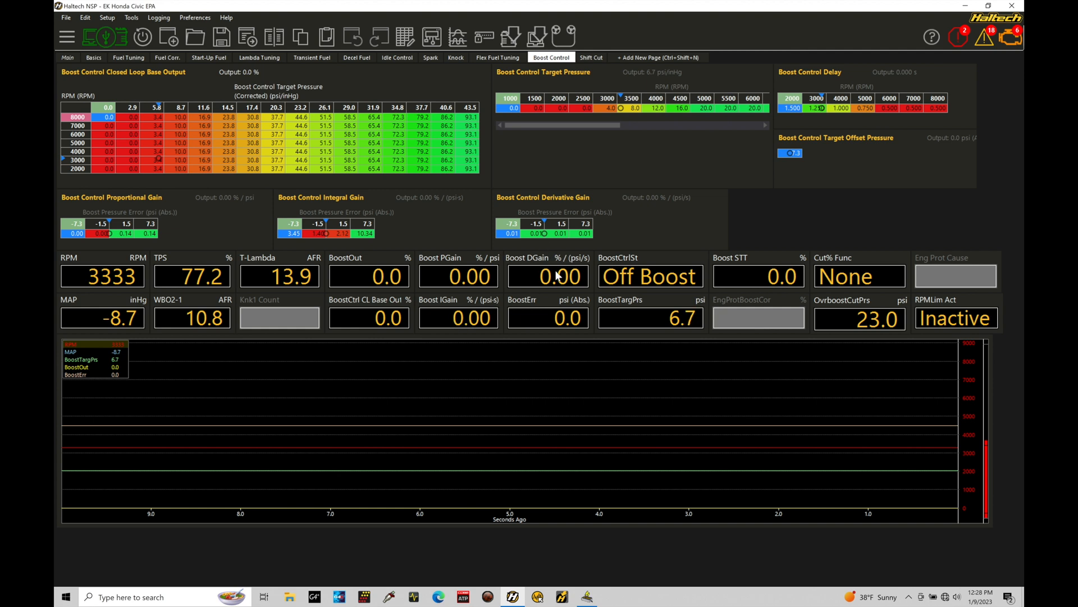
{"action": "mouse_move", "coordinate": [466, 284]}
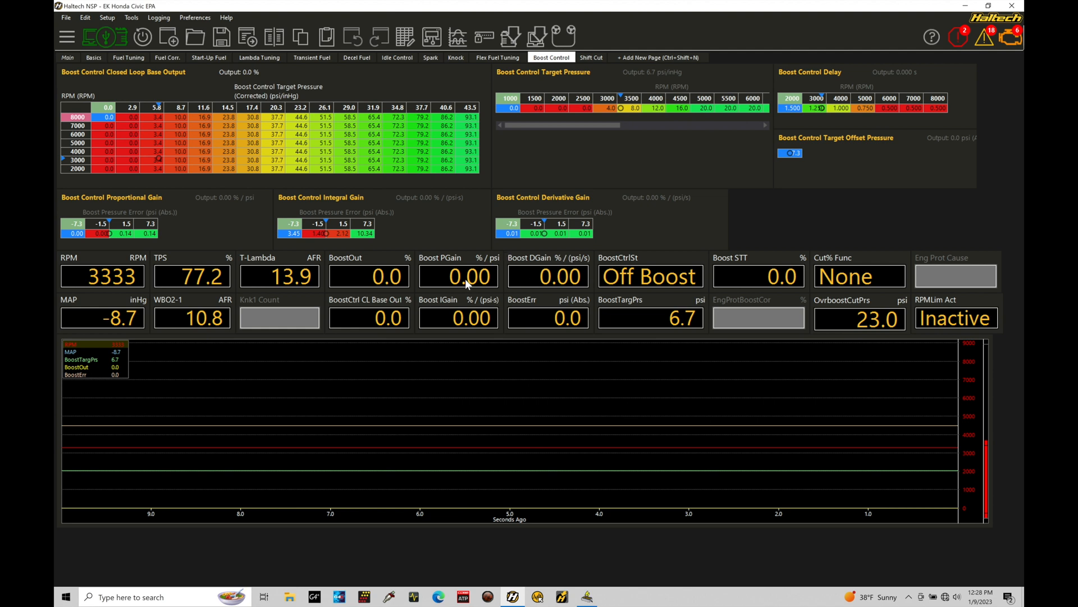
{"action": "mouse_move", "coordinate": [534, 286]}
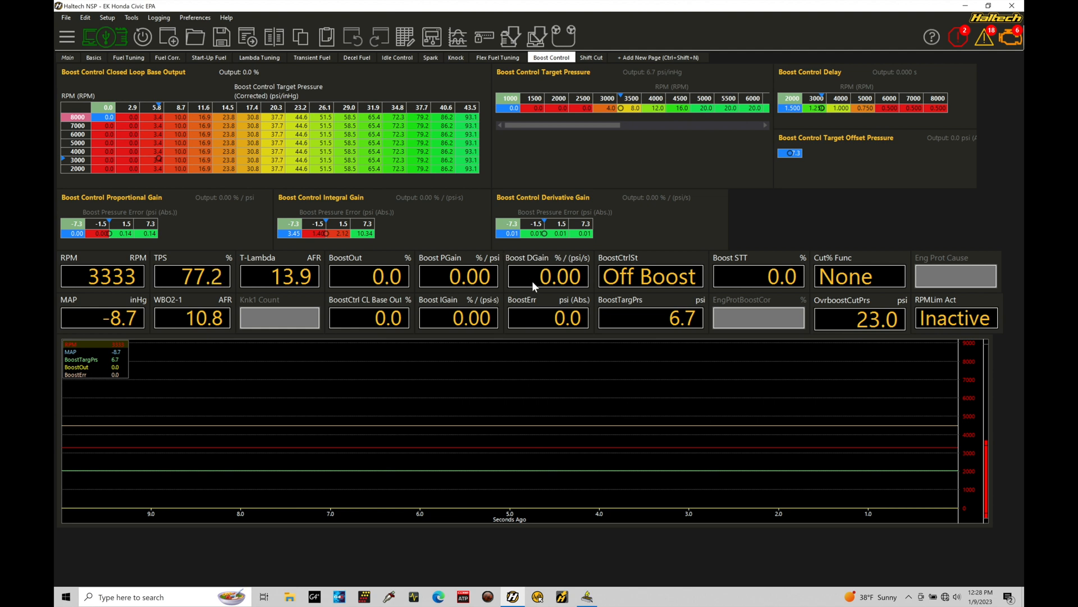
{"action": "mouse_move", "coordinate": [780, 289]}
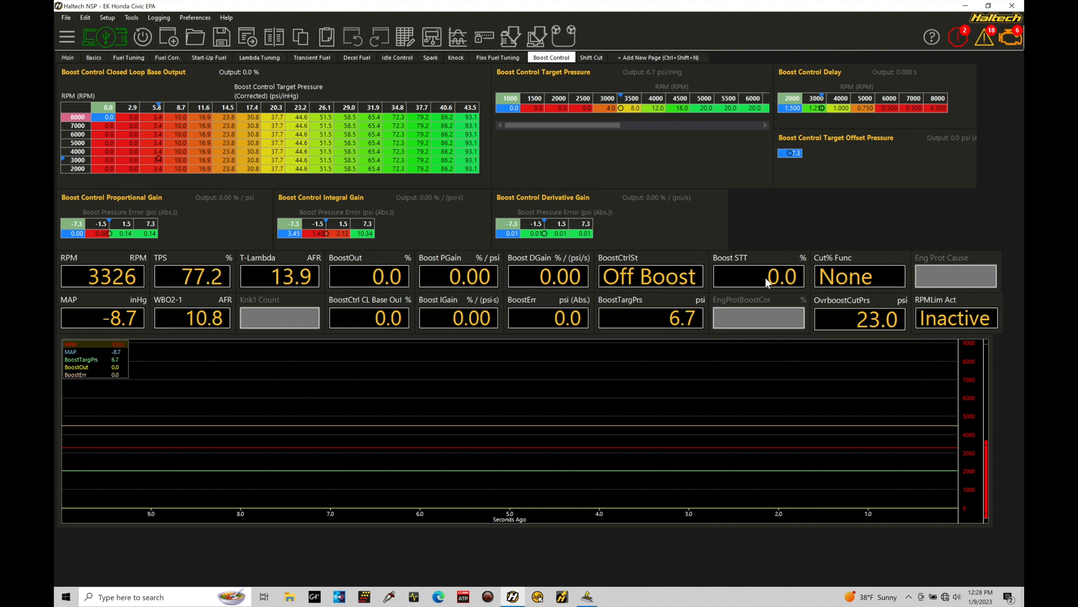
{"action": "mouse_move", "coordinate": [414, 227]}
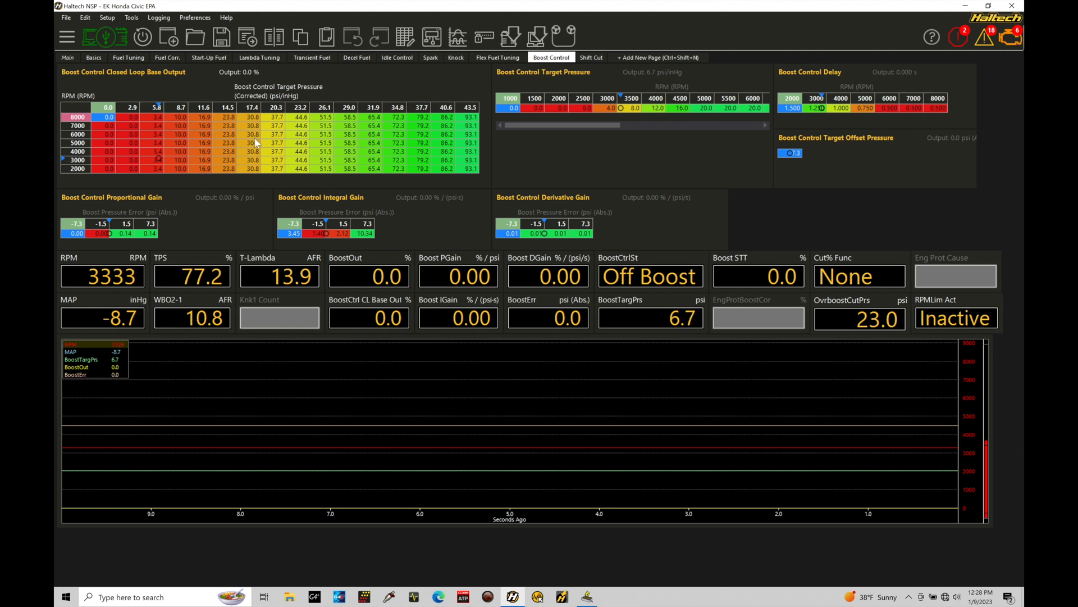
{"action": "mouse_move", "coordinate": [664, 234]}
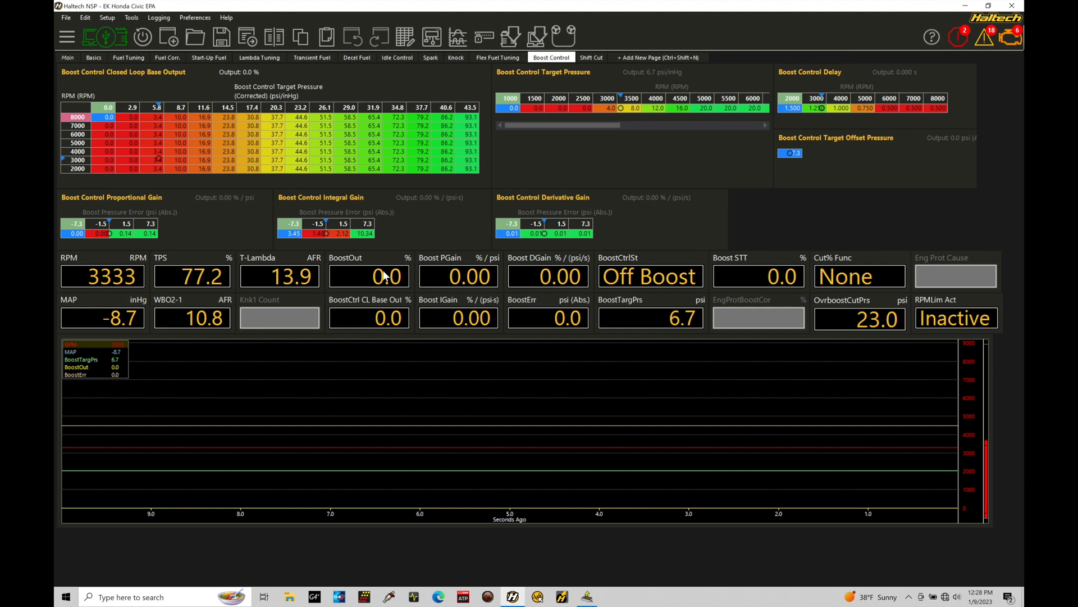
{"action": "mouse_move", "coordinate": [357, 271]}
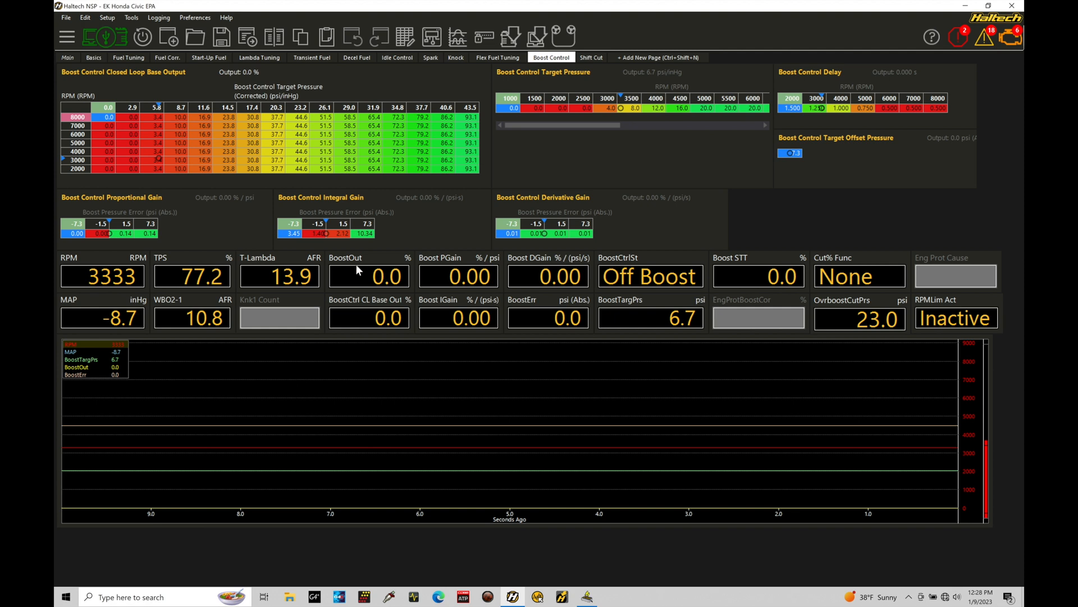
{"action": "mouse_move", "coordinate": [378, 282]}
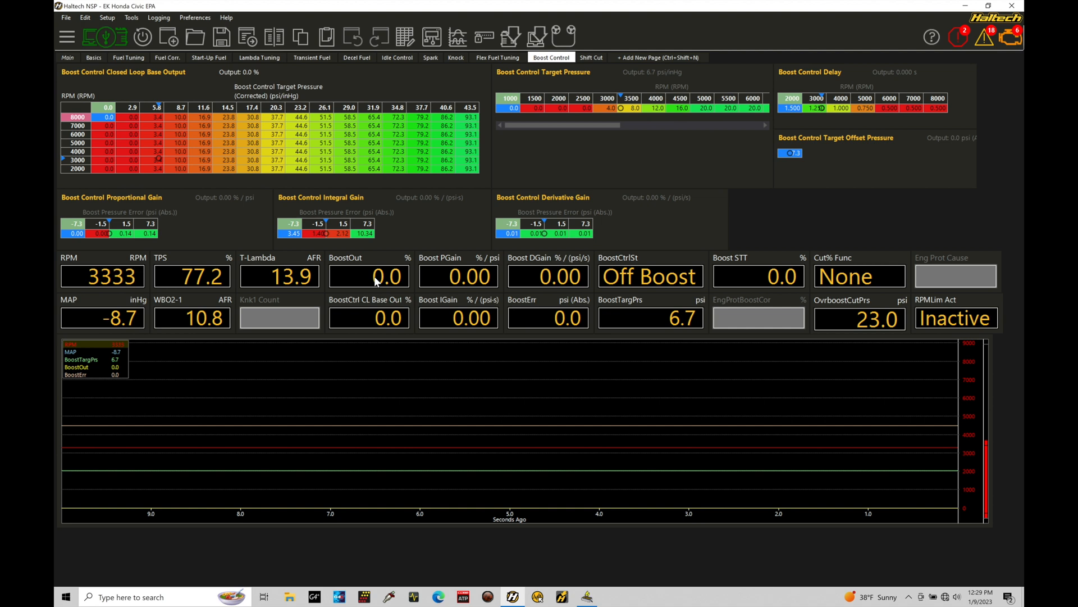
{"action": "left_click", "coordinate": [66, 57]}
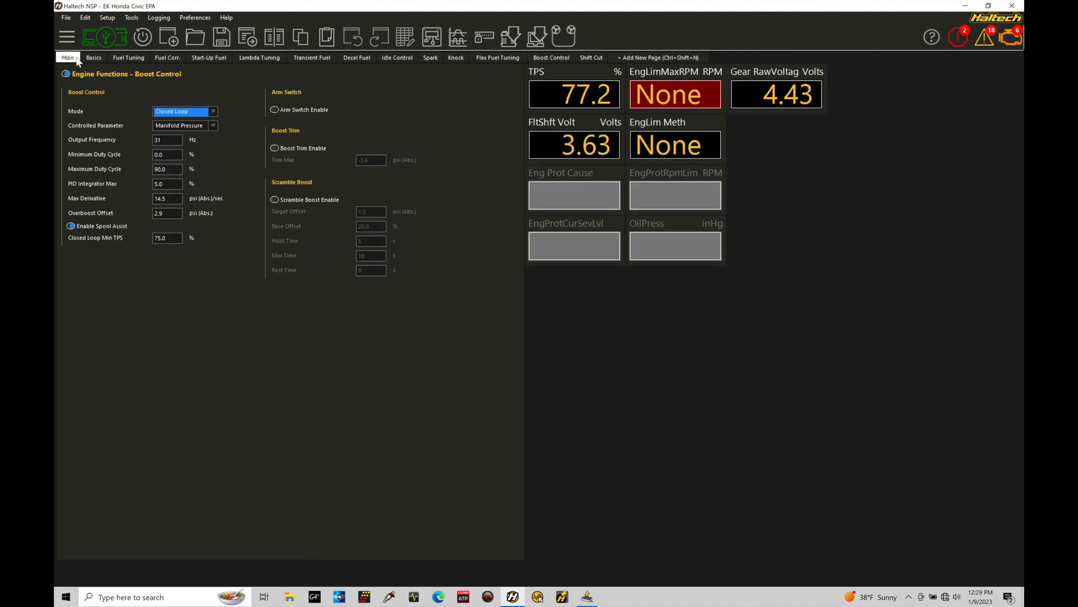
{"action": "left_click", "coordinate": [67, 38]}
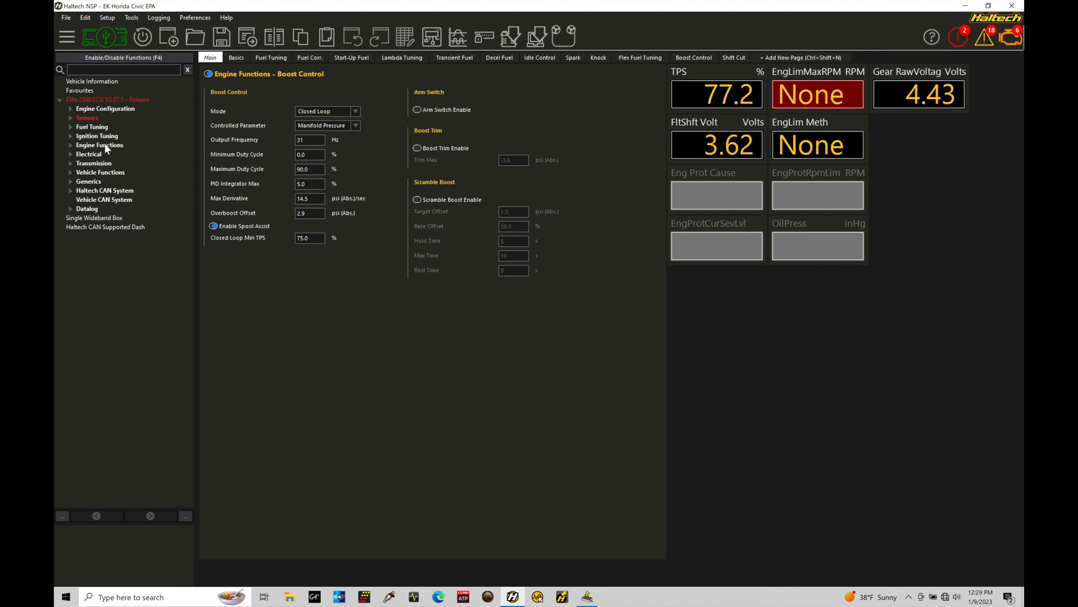
{"action": "left_click", "coordinate": [98, 145]}
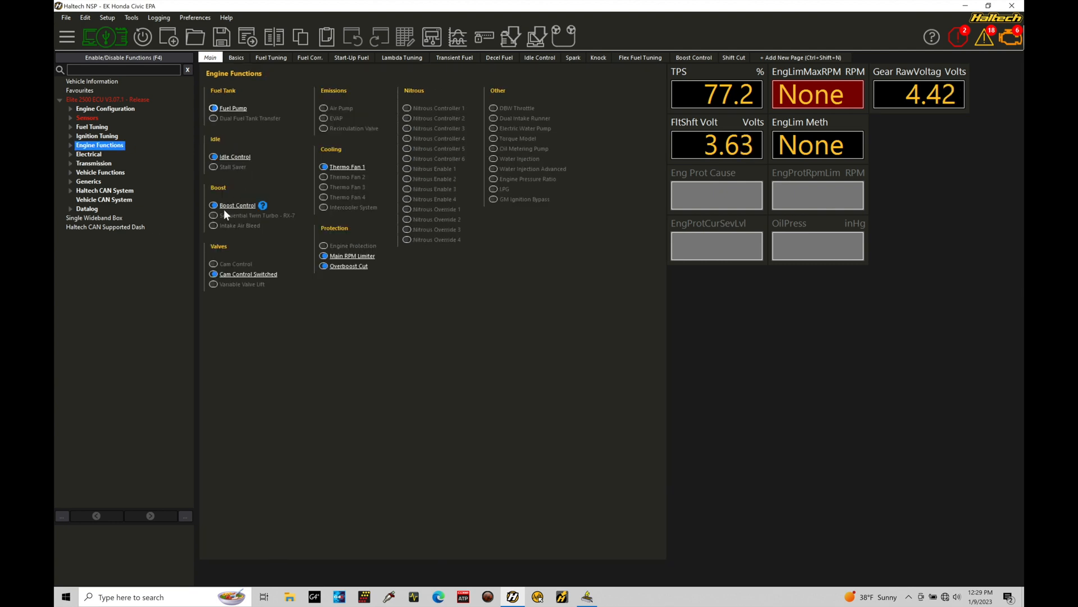
Step: Expand Engine Functions and then Boost Control to list its closed-loop tables and settings
{"action": "left_click", "coordinate": [70, 145]}
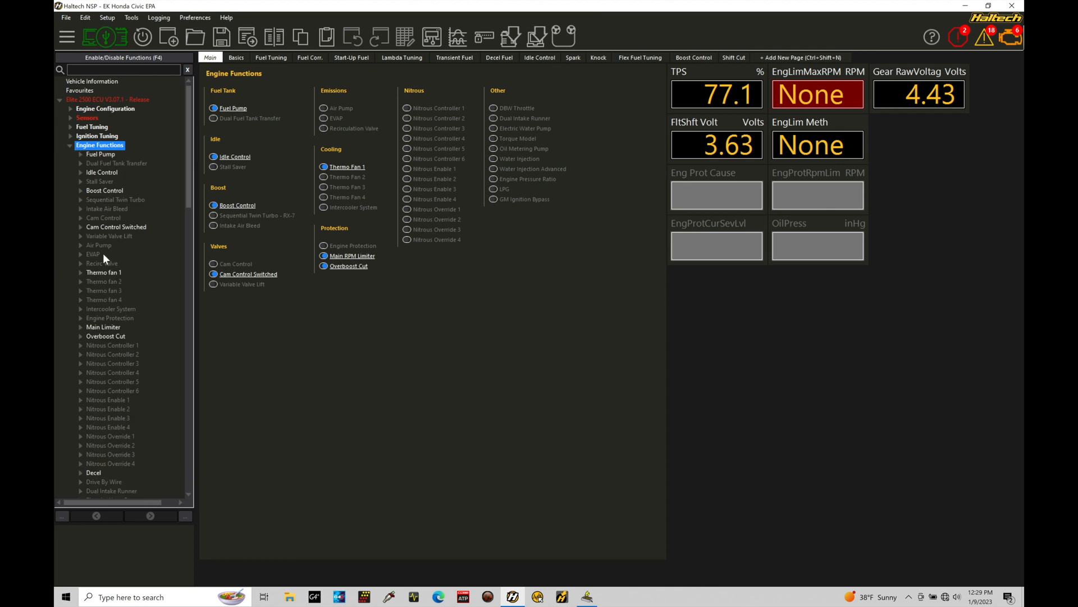
{"action": "left_click", "coordinate": [80, 191]}
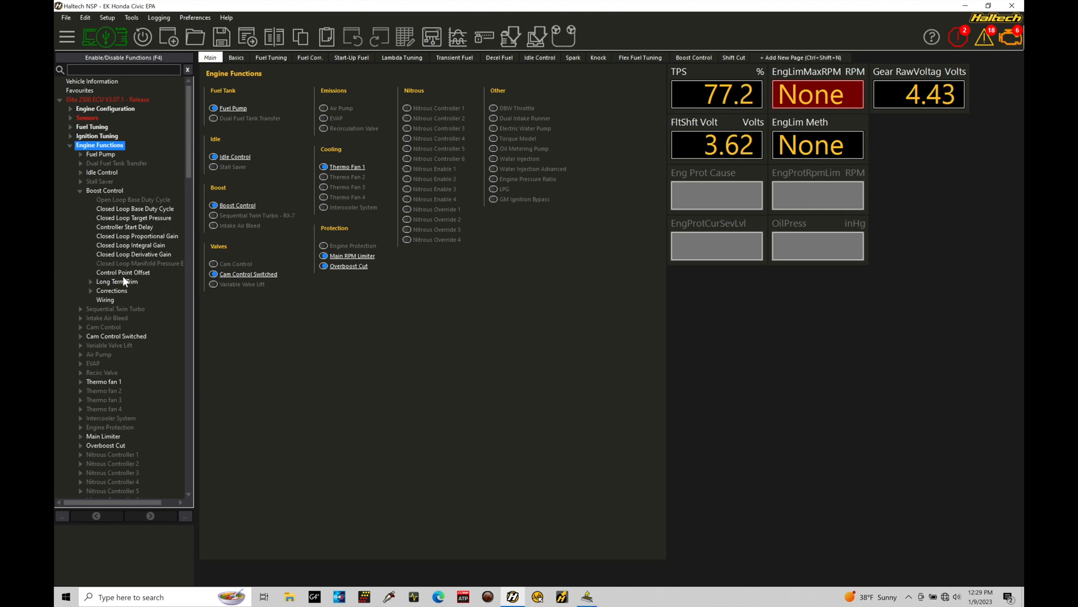
{"action": "mouse_move", "coordinate": [194, 240]}
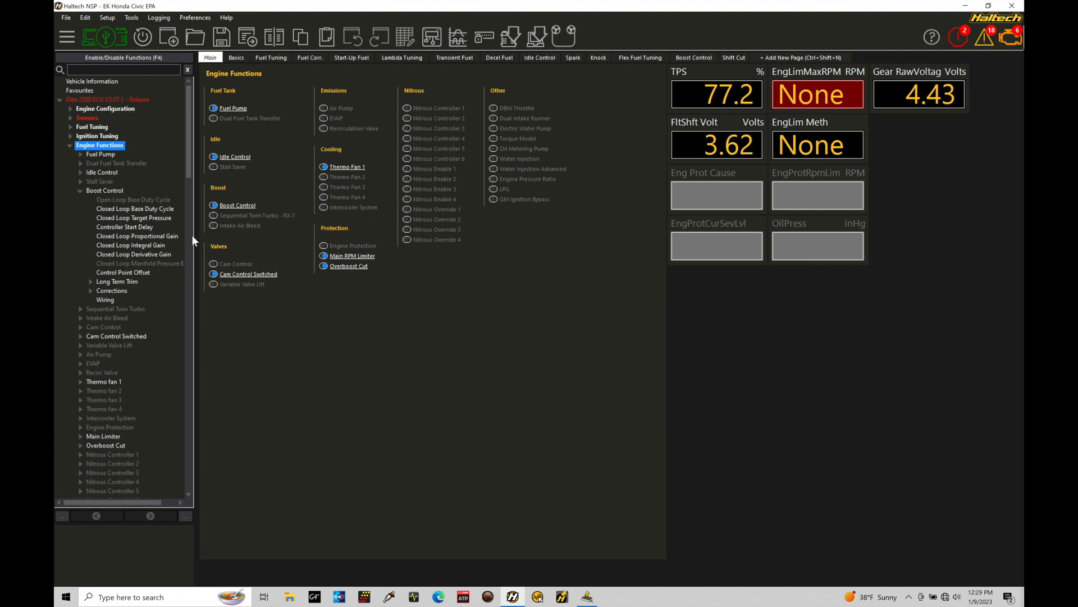